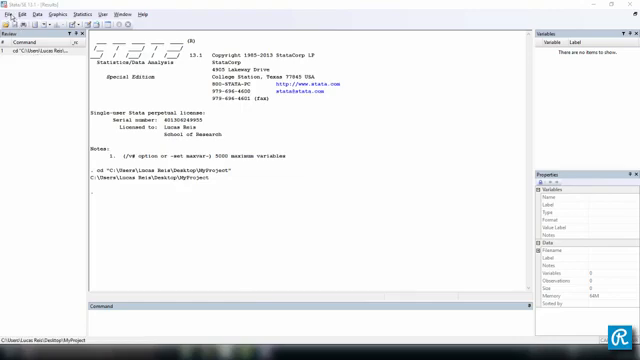
- Show the File > Import submenu listing the importable data formats
{"action": "left_click", "coordinate": [10, 14]}
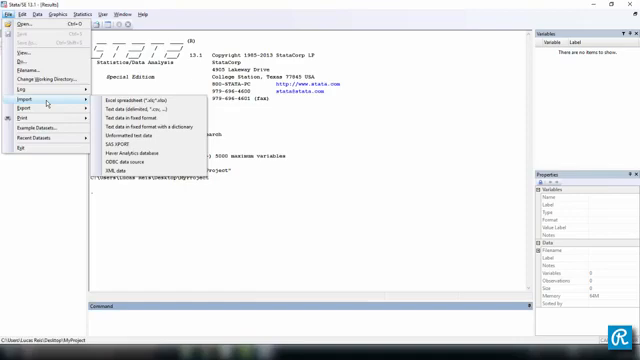
{"action": "mouse_move", "coordinate": [140, 102]}
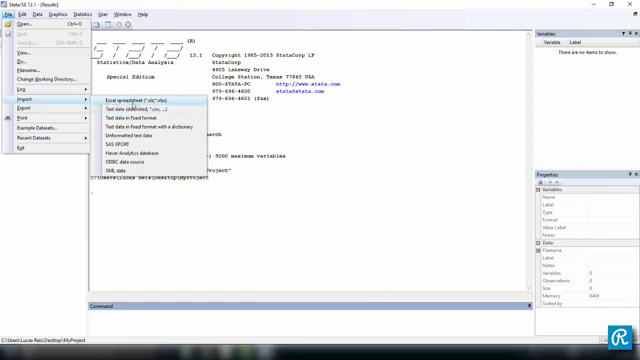
- Start an Excel spreadsheet import and preview country_small.xlsx rows
{"action": "left_click", "coordinate": [128, 100]}
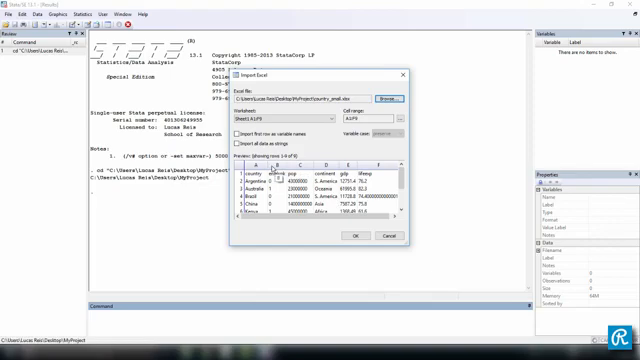
{"action": "mouse_move", "coordinate": [278, 176]}
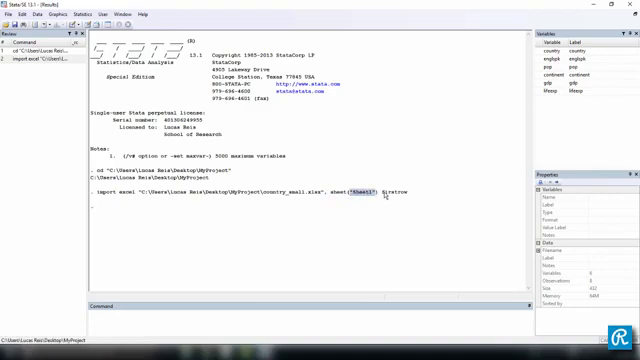
- Import country_small.xlsx's first sheet with first-row variable names
{"action": "double_click", "coordinate": [402, 200]}
{"action": "type", "text": "import excel country_small.xlsx, sheet(\"Sheet1\") firstrow"}
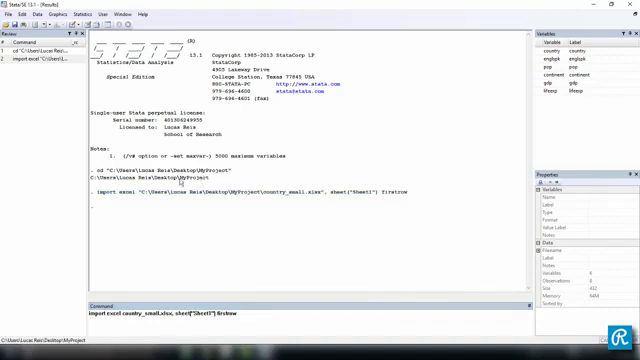
- Re-run the import excel command for country_small.xlsx with firstrow and the clear option added
{"action": "double_click", "coordinate": [196, 172]}
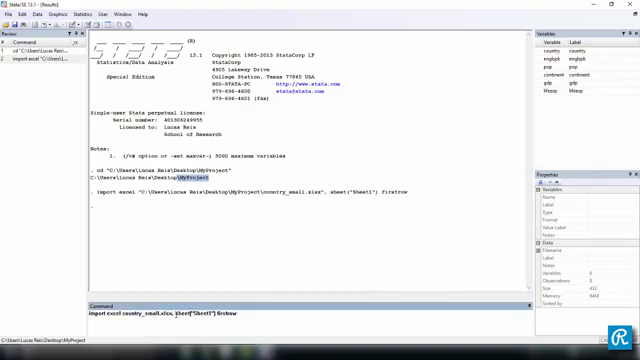
{"action": "double_click", "coordinate": [192, 314]}
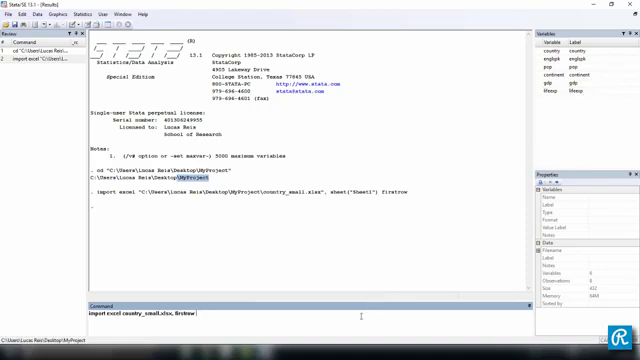
{"action": "type", "text": "clear"}
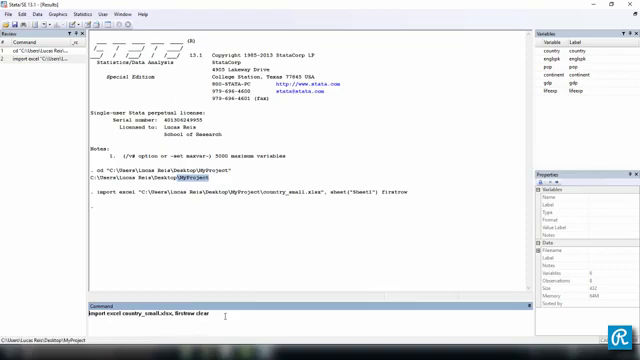
{"action": "key", "text": "Return"}
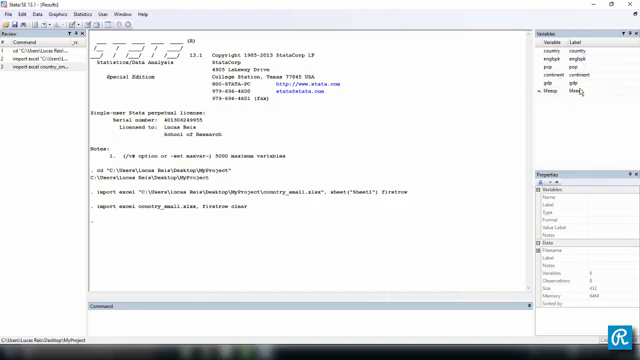
{"action": "mouse_move", "coordinate": [452, 156]}
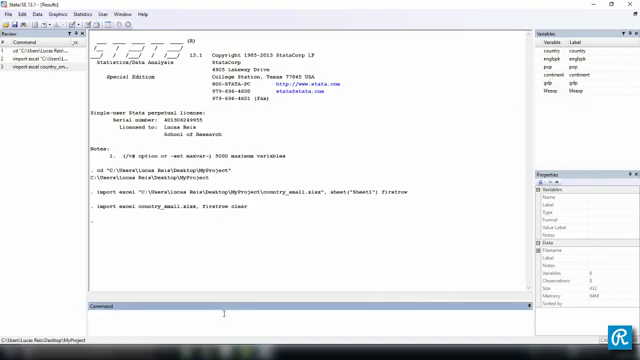
- Run bro to show the imported country data in the Data Editor (Browse)
{"action": "type", "text": "bro"}
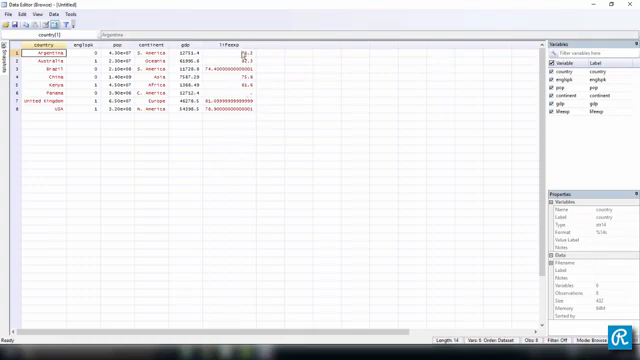
- Inspect a lifeExp entry stored as text in the Data Editor
{"action": "left_click", "coordinate": [236, 56]}
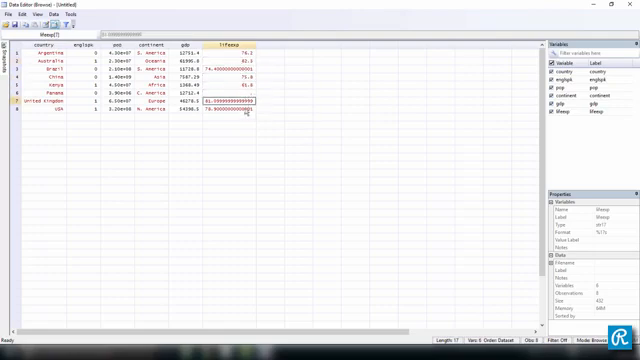
{"action": "left_click", "coordinate": [230, 94]}
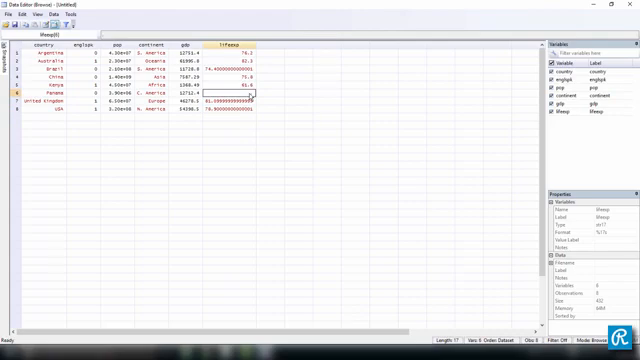
{"action": "mouse_move", "coordinate": [486, 8]}
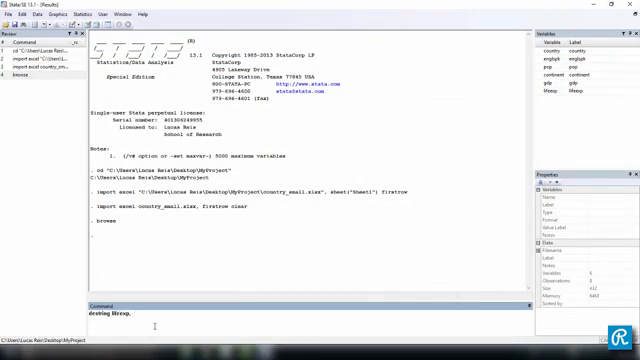
- Run destring lifeExp, replace to make lifeExp numeric with non-numeric entries missing
{"action": "type", "text": "replace"}
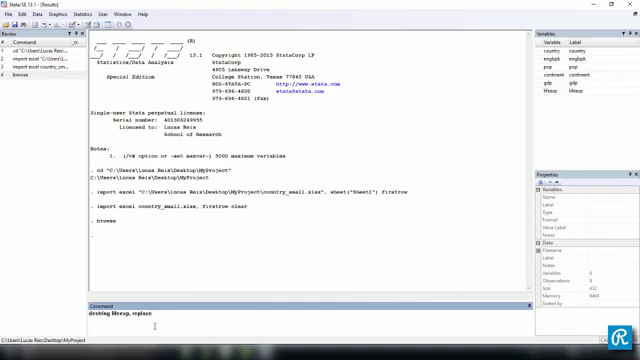
{"action": "double_click", "coordinate": [116, 316]}
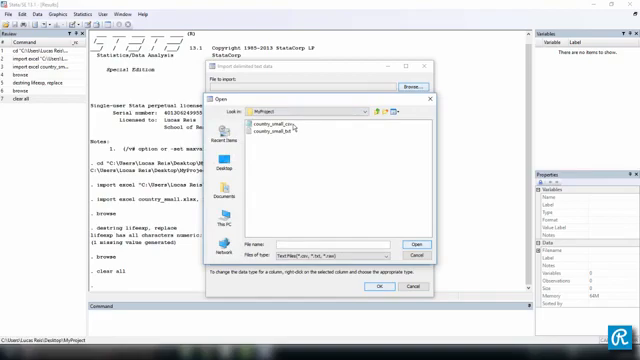
- Pick country_small.csv in MyProject and import it as delimited data (6 variables, 8 observations)
{"action": "left_click", "coordinate": [280, 122]}
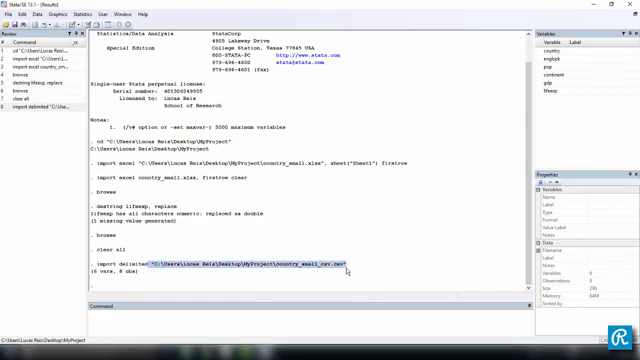
{"action": "mouse_move", "coordinate": [344, 272]}
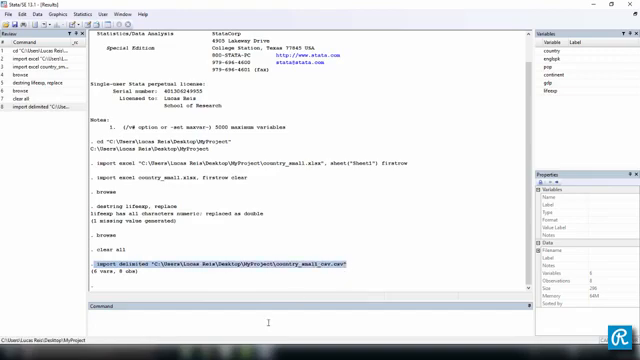
- Run import delimited on the MyProject country_small_csv.csv path with the clear option
{"action": "type", "text": "import delimited \"C:\\Users\\Lucas Reis\\Desktop\\MyProject\\country_small_csv.csv\""}
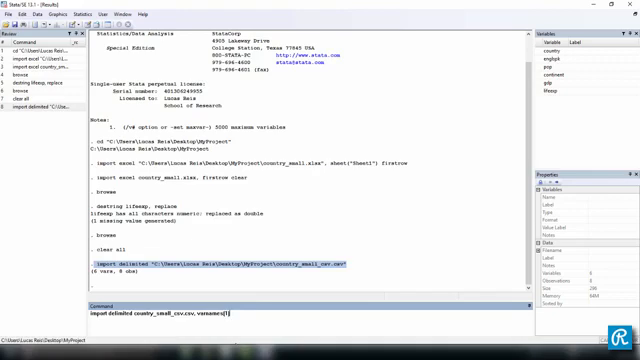
{"action": "type", "text": "clear"}
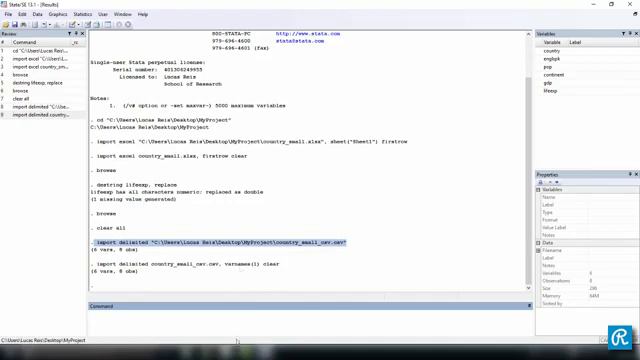
{"action": "left_click", "coordinate": [572, 88]}
{"action": "type", "text": "import delimited country_small_txt.txt, varnames(1) clear"}
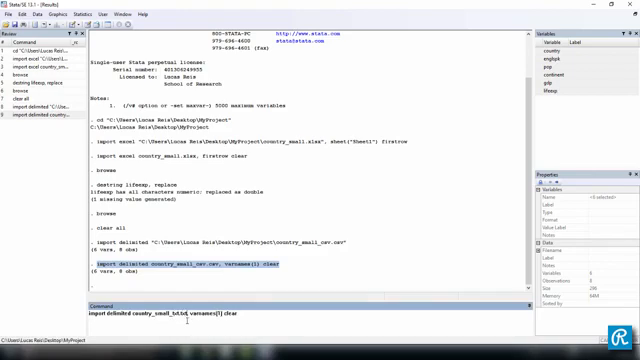
- Run the shortened import delimited command, reloading 6 variables and 8 observations
{"action": "key", "text": "Return"}
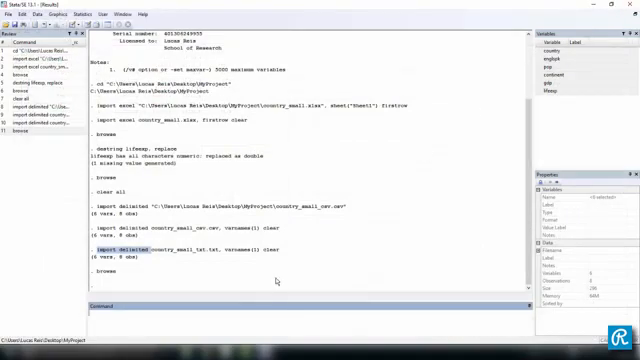
{"action": "left_click", "coordinate": [12, 12]}
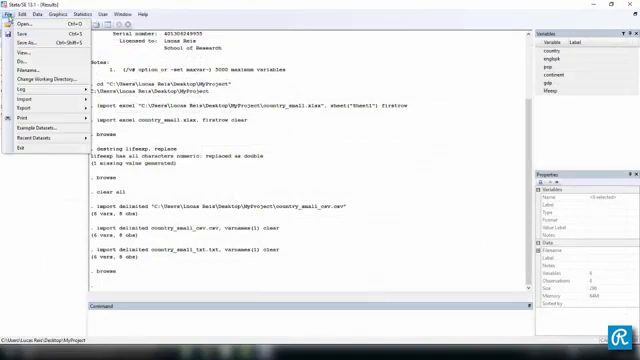
{"action": "left_click", "coordinate": [20, 94]}
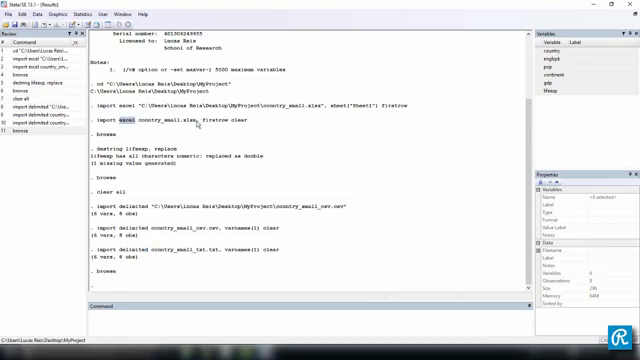
{"action": "double_click", "coordinate": [212, 128]}
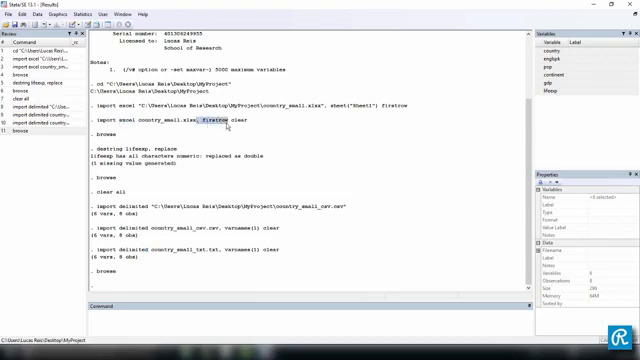